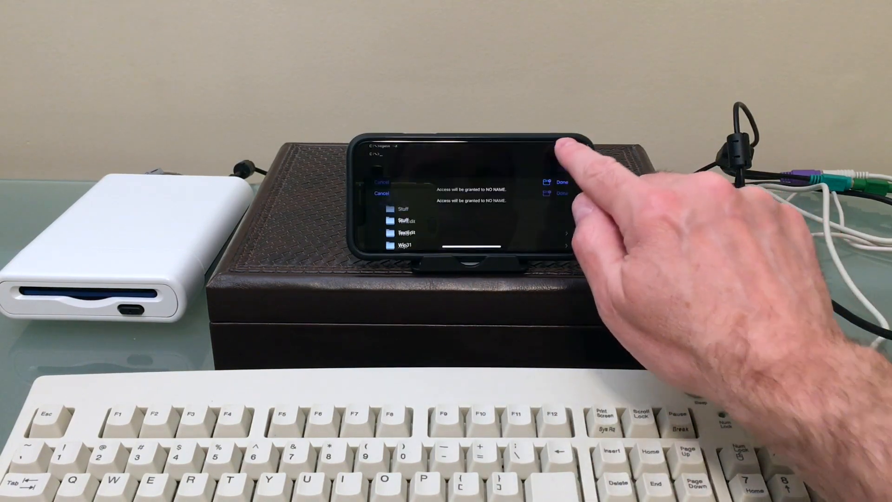
Grant access to the NO NAME USB drive and list its contents on drive D with dir
{"action": "left_click", "coordinate": [562, 181]}
{"action": "type", "text": "d:"}
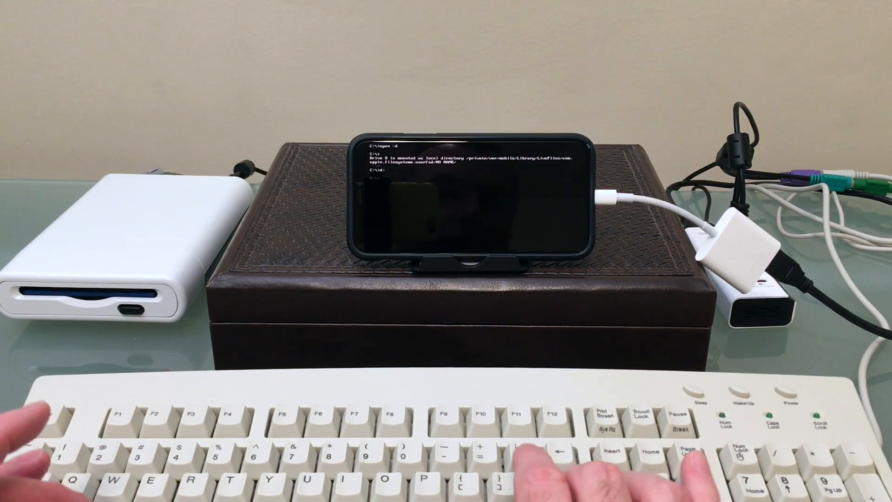
{"action": "type", "text": "dir"}
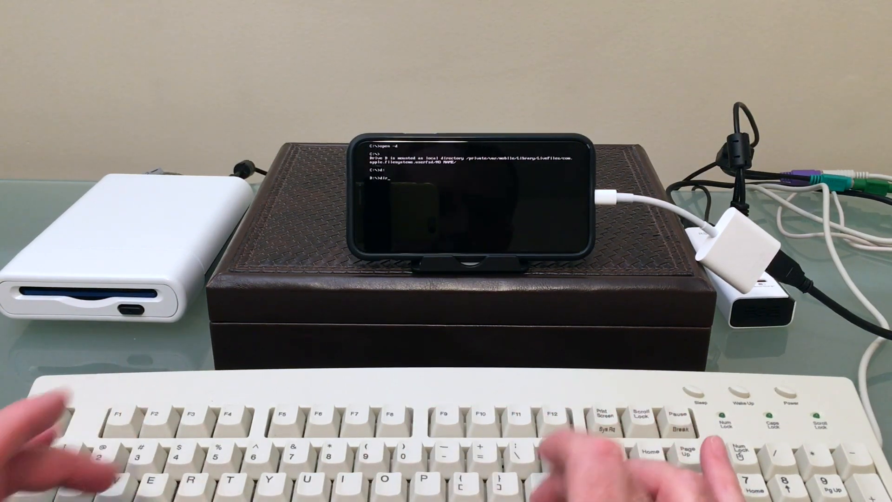
{"action": "key", "text": "enter"}
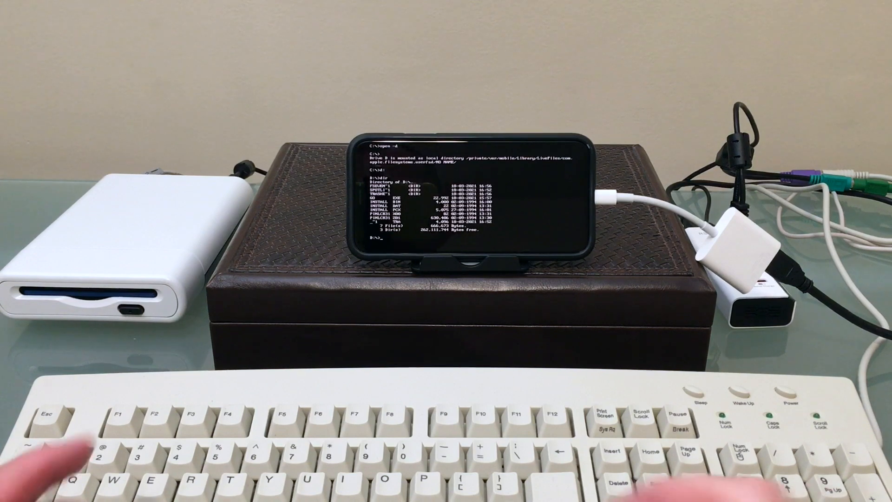
Run the installer with go and accept installing to drive C in the default directory
{"action": "type", "text": "go"}
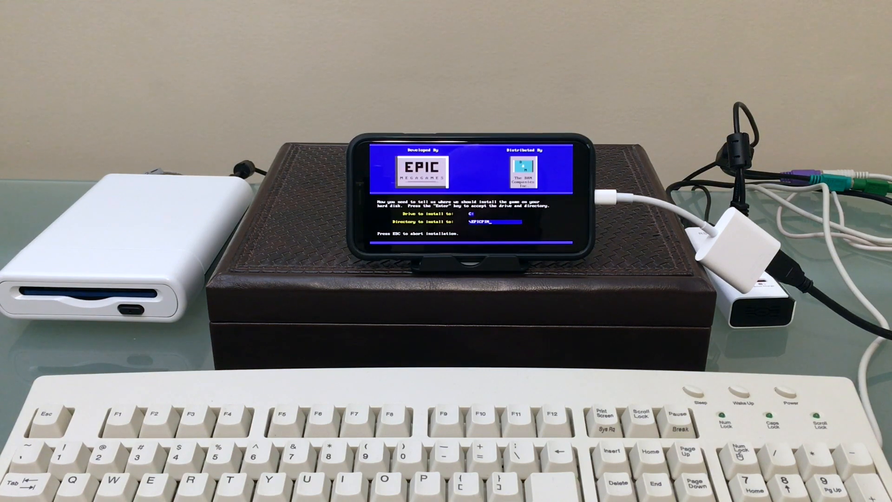
{"action": "key", "text": "enter"}
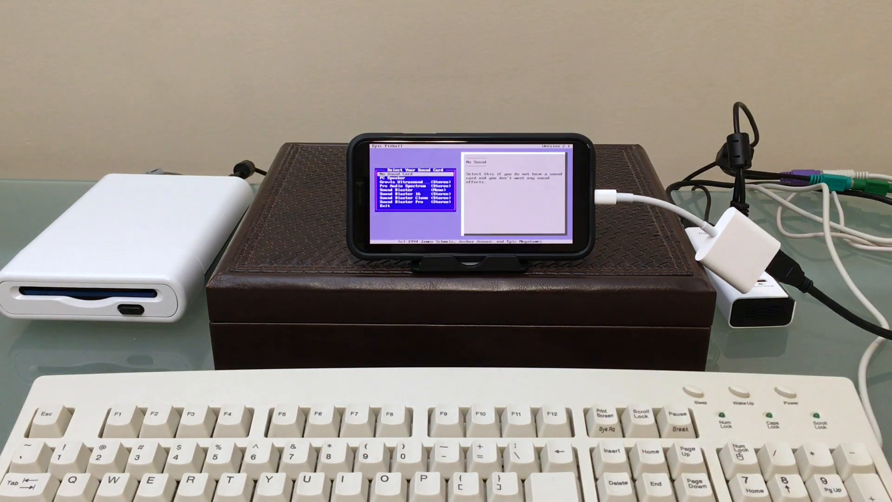
Confirm the sound card choice so Epic Pinball reaches its title screen
{"action": "key", "text": "down"}
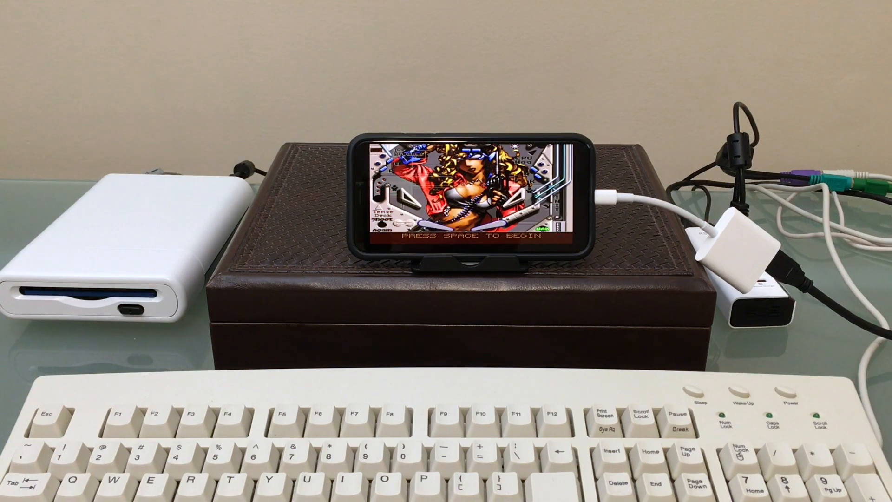
{"action": "key", "text": "space"}
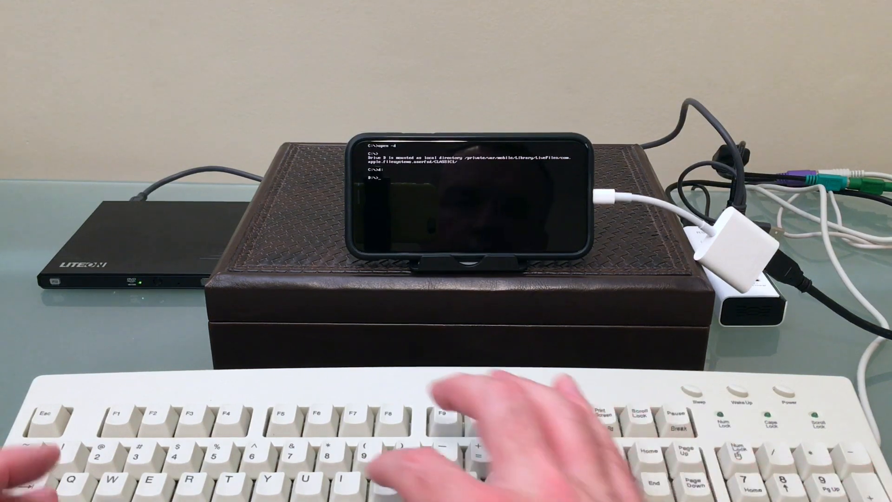
Enter the install command at the D:\> prompt of the CLASSICS disc
{"action": "type", "text": "install"}
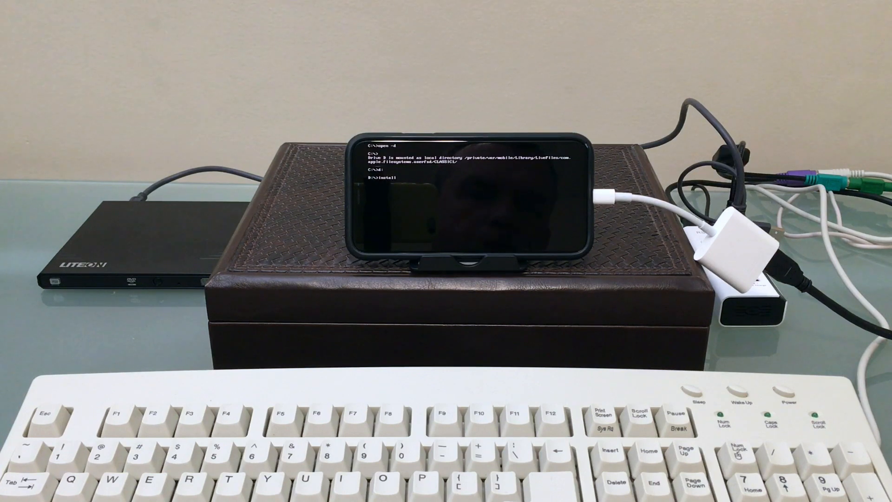
Run install.exe and reach the installer's notes about the default target folder
{"action": "key", "text": "enter"}
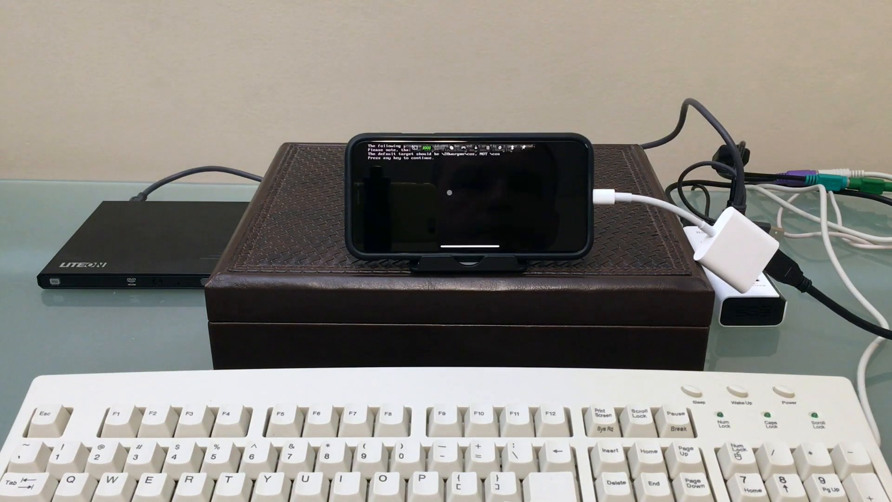
{"action": "key", "text": "enter"}
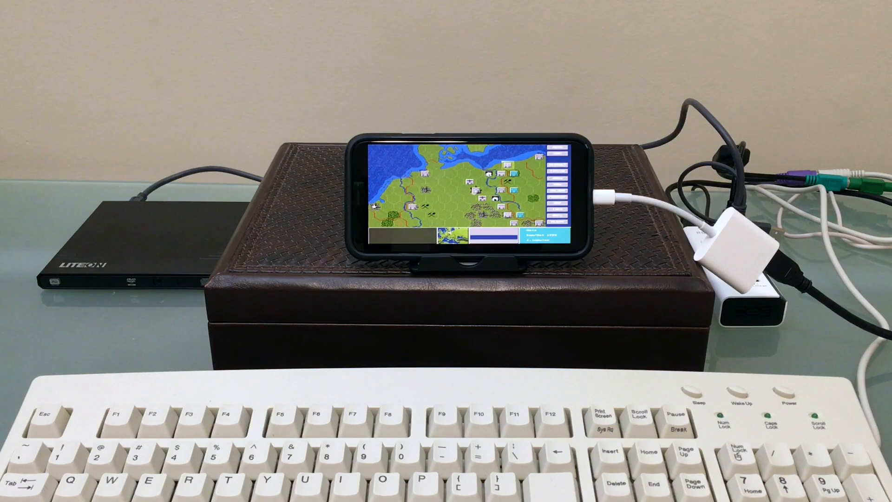
Show a German unit's stats in the bottom information panel of Clash of Steel
{"action": "left_click", "coordinate": [491, 170]}
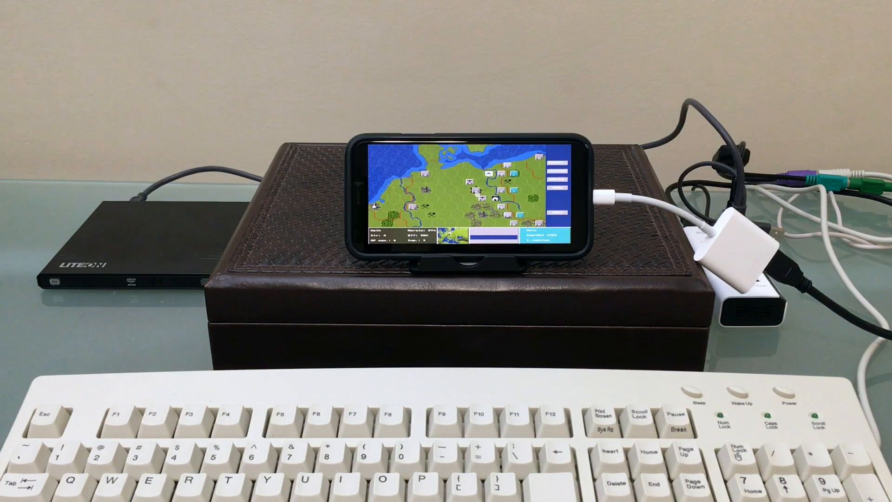